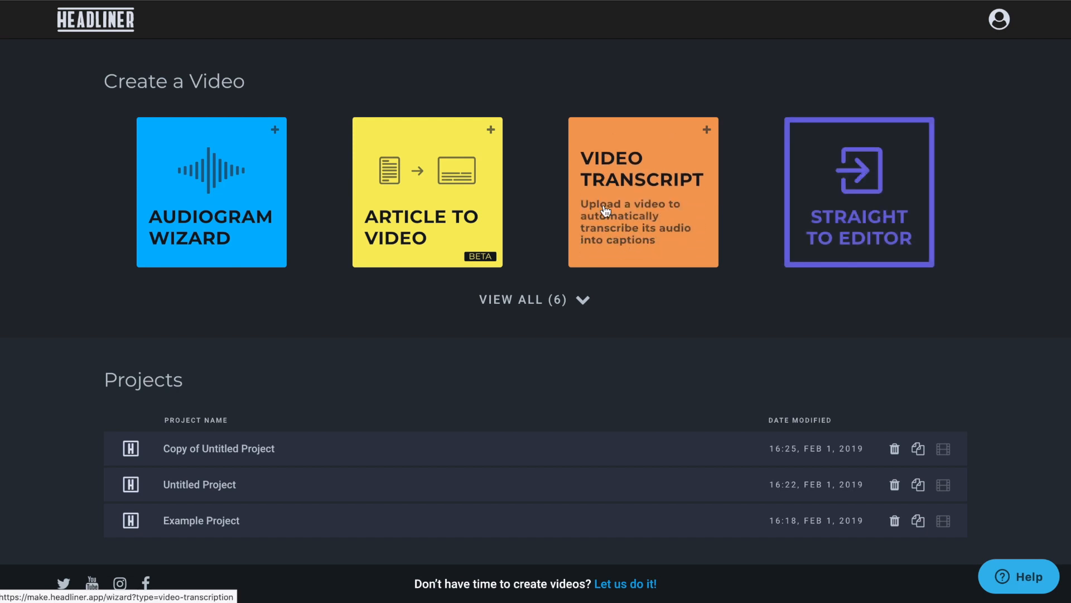
# Open Untitled Project, pause on the first caption, jump to 'Editing the videos', and show caption style.
pyautogui.click(642, 192)
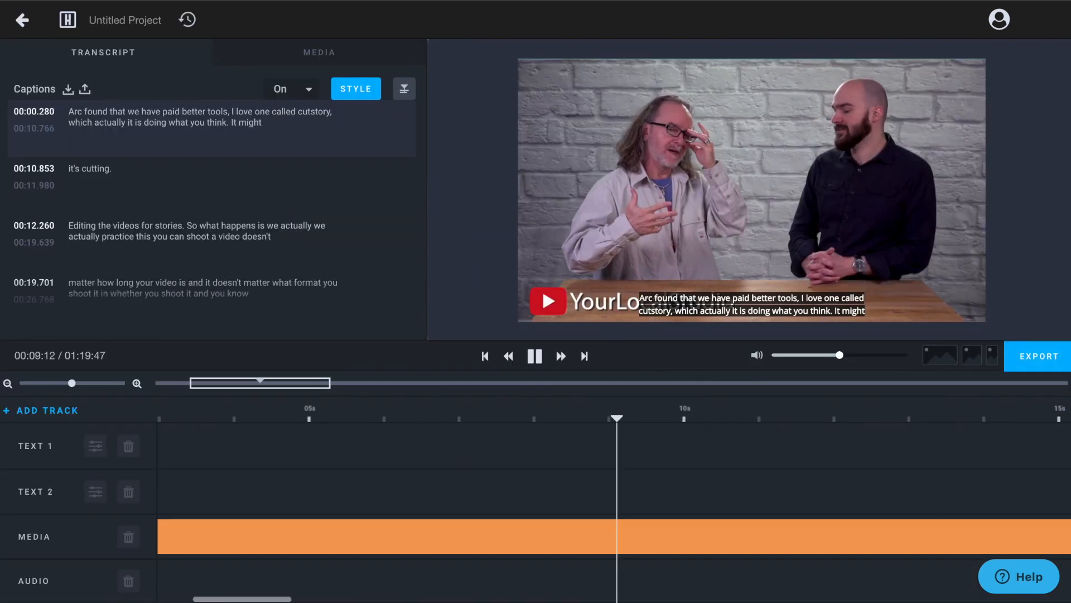
pyautogui.click(534, 355)
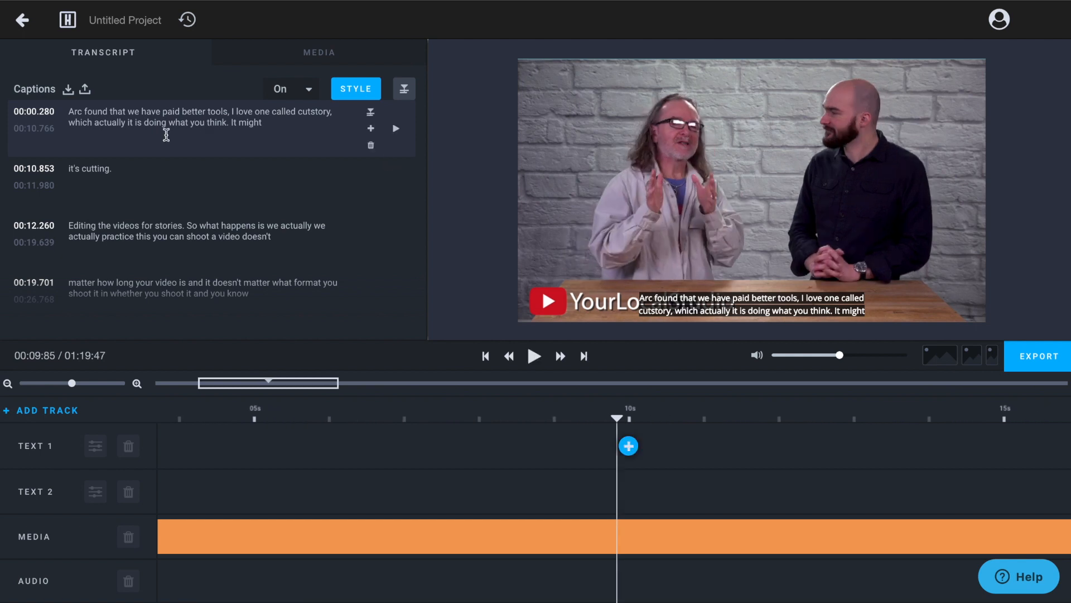
pyautogui.click(89, 169)
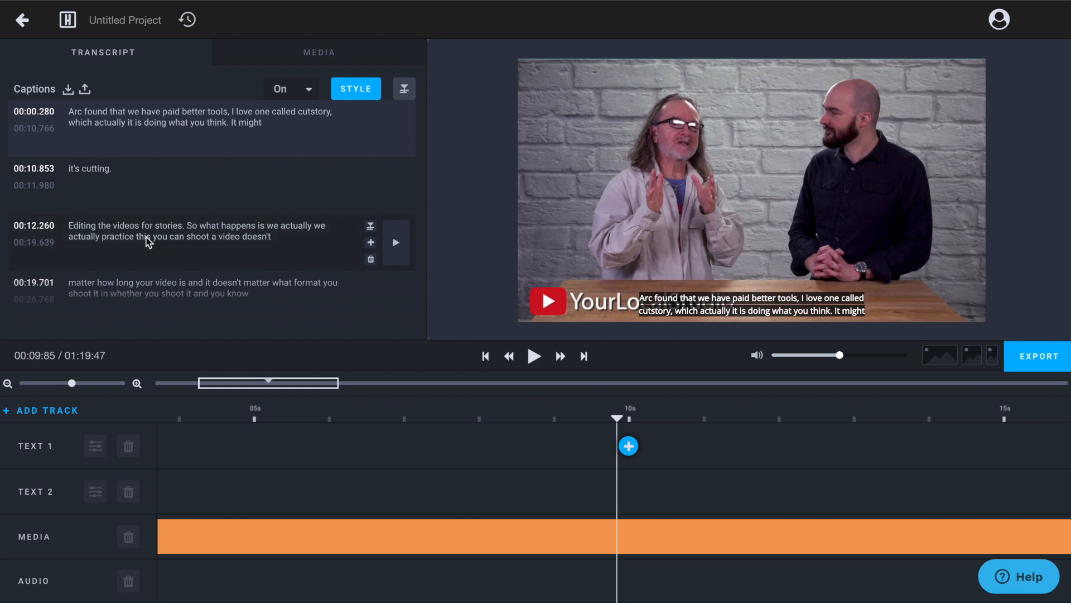
pyautogui.click(395, 241)
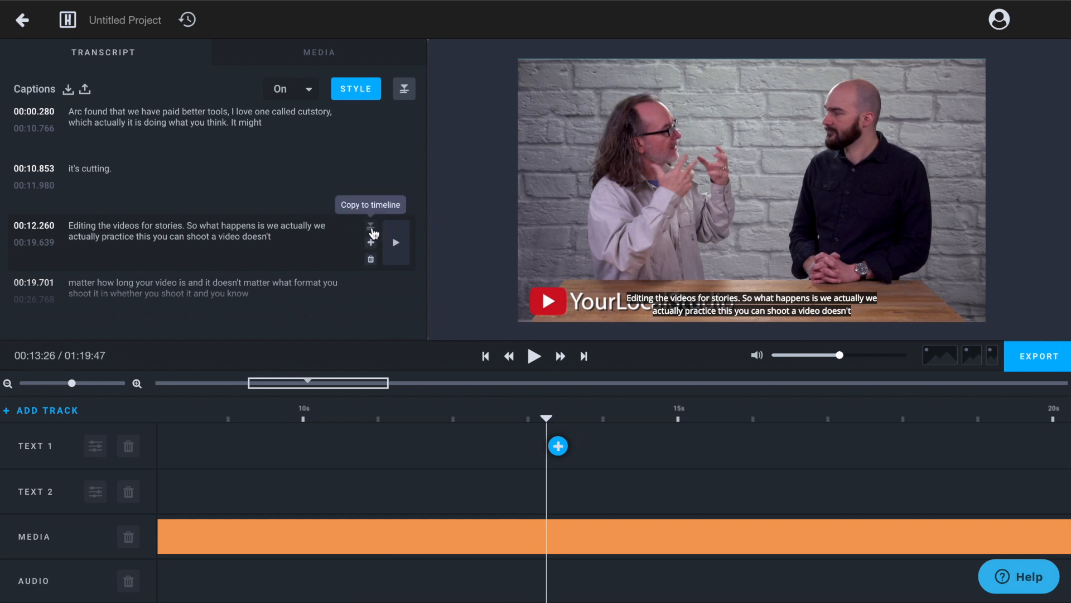
pyautogui.scroll(-3)
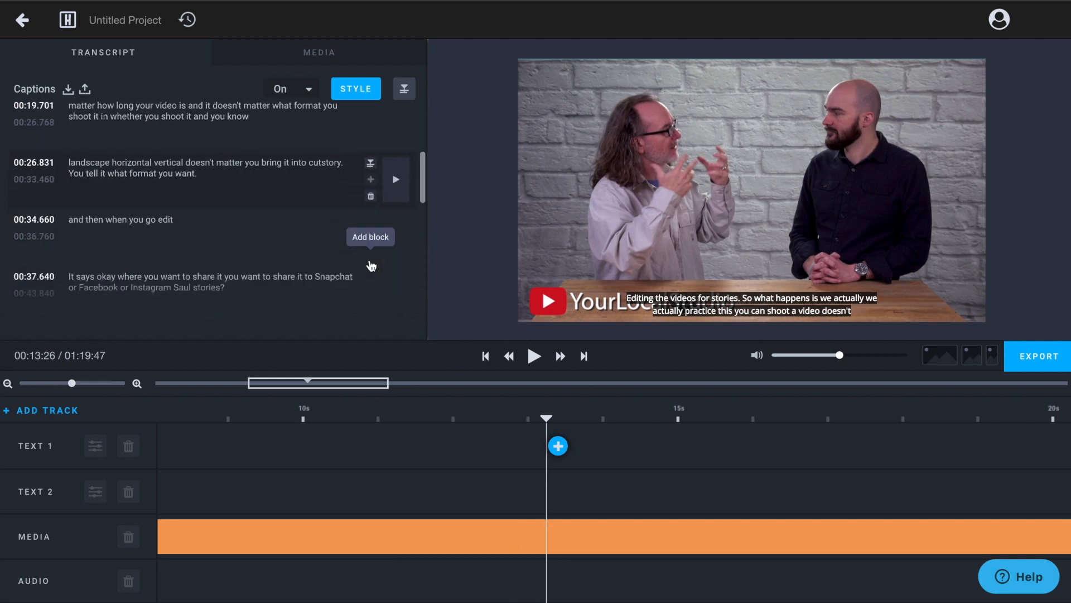
pyautogui.click(355, 88)
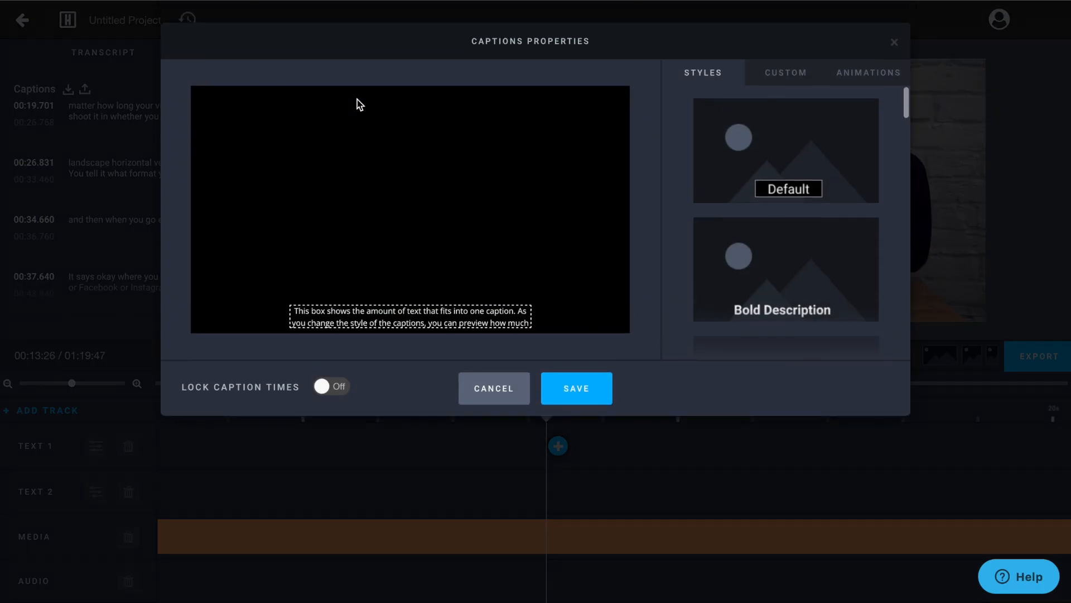
# Scroll down in the audiogram wizard to reach the Clip Audio step.
pyautogui.scroll(-3)
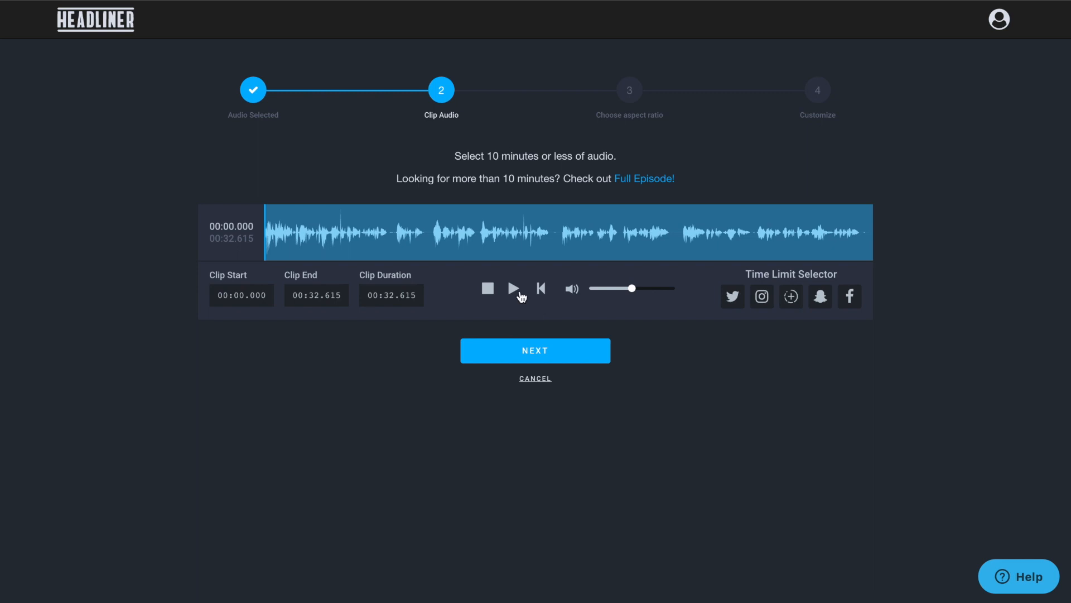
# Preview the 32-second clip, apply the Instagram one-minute limit, and continue to the format step.
pyautogui.click(513, 288)
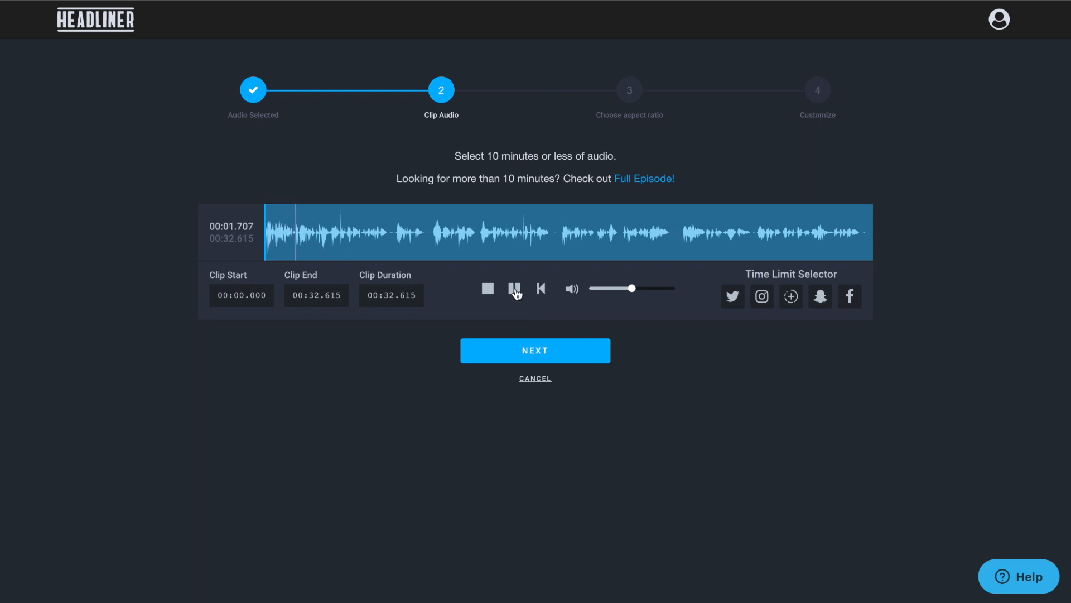
pyautogui.click(732, 297)
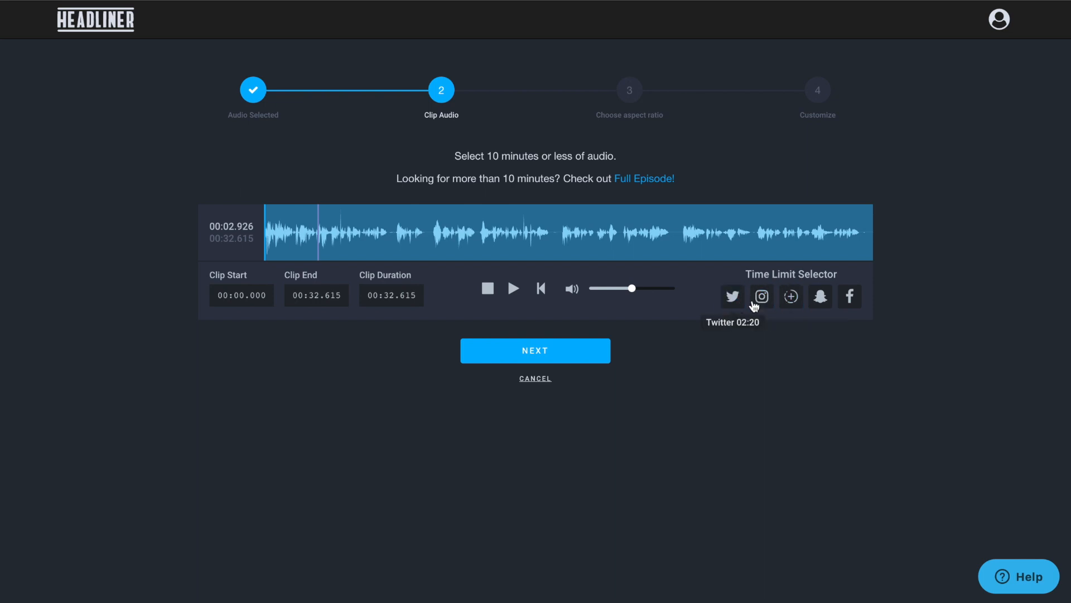
pyautogui.click(761, 296)
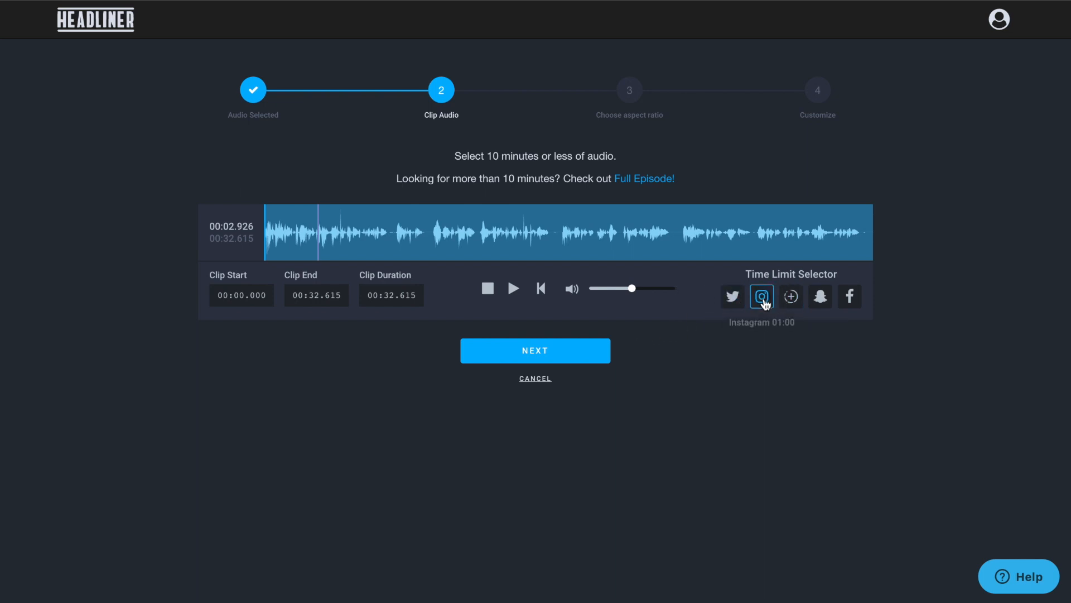
pyautogui.click(535, 350)
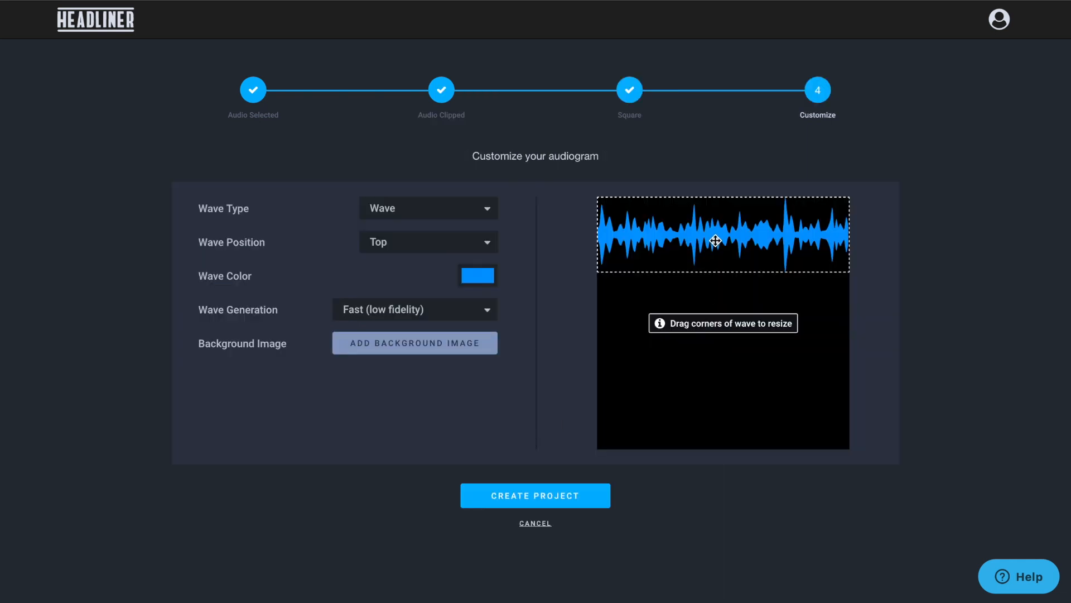
# Centre the waveform in the square frame and switch it to the Pixelated wave style.
pyautogui.moveTo(716, 241); pyautogui.dragTo(718, 326)
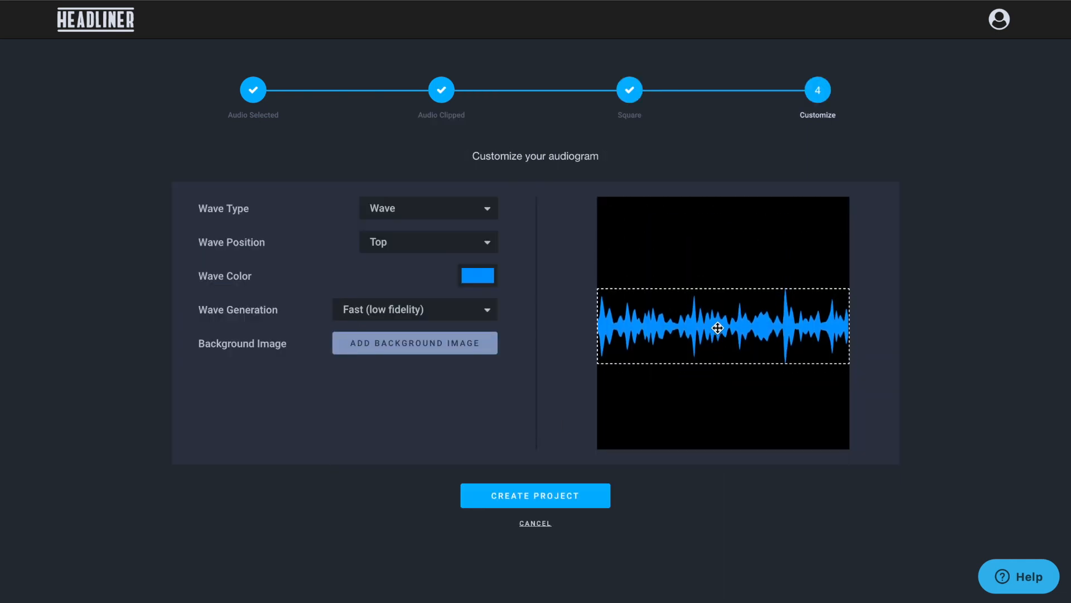
pyautogui.click(428, 208)
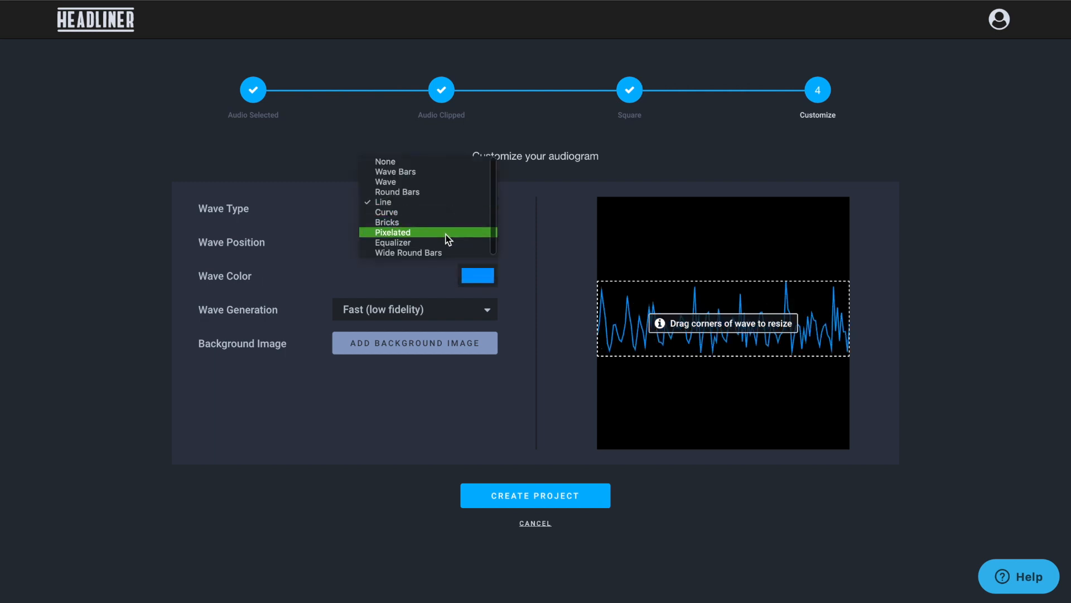
pyautogui.click(393, 232)
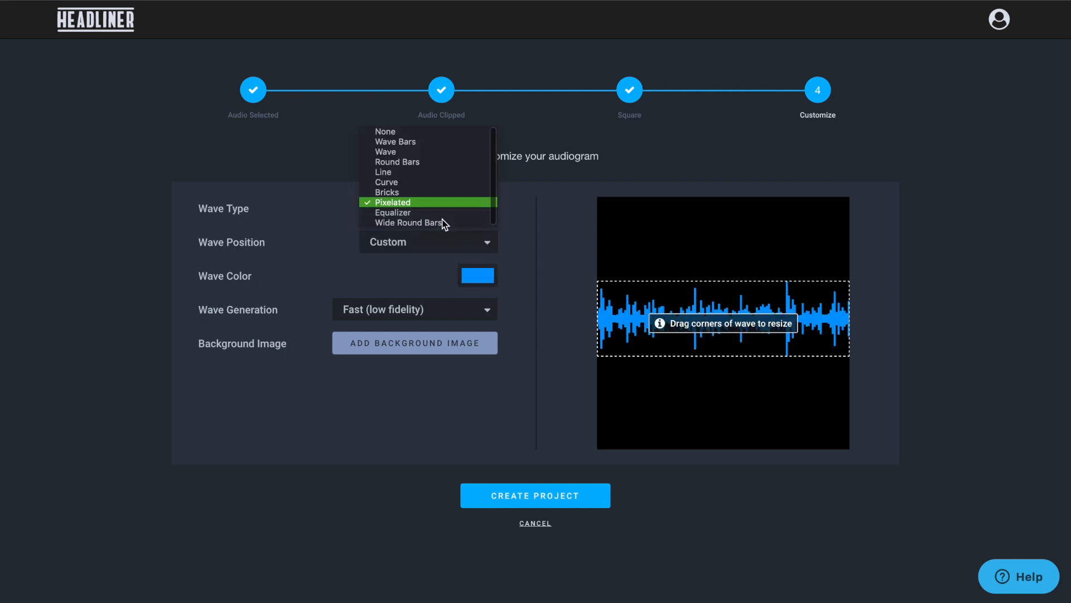
pyautogui.click(535, 496)
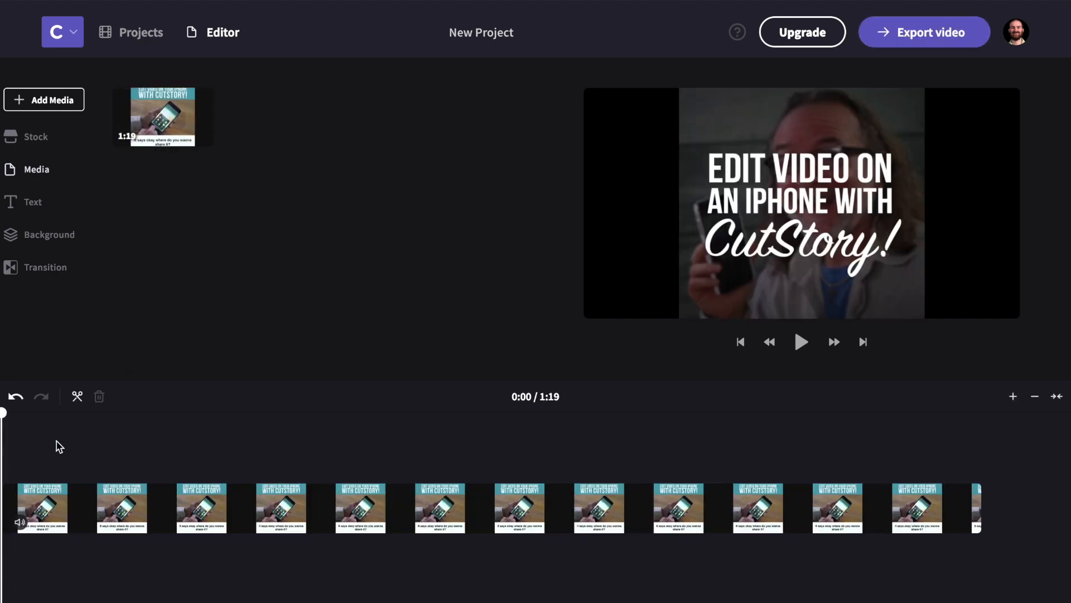
# Place the CutStory iPhone video on the new project's timeline.
pyautogui.click(197, 413)
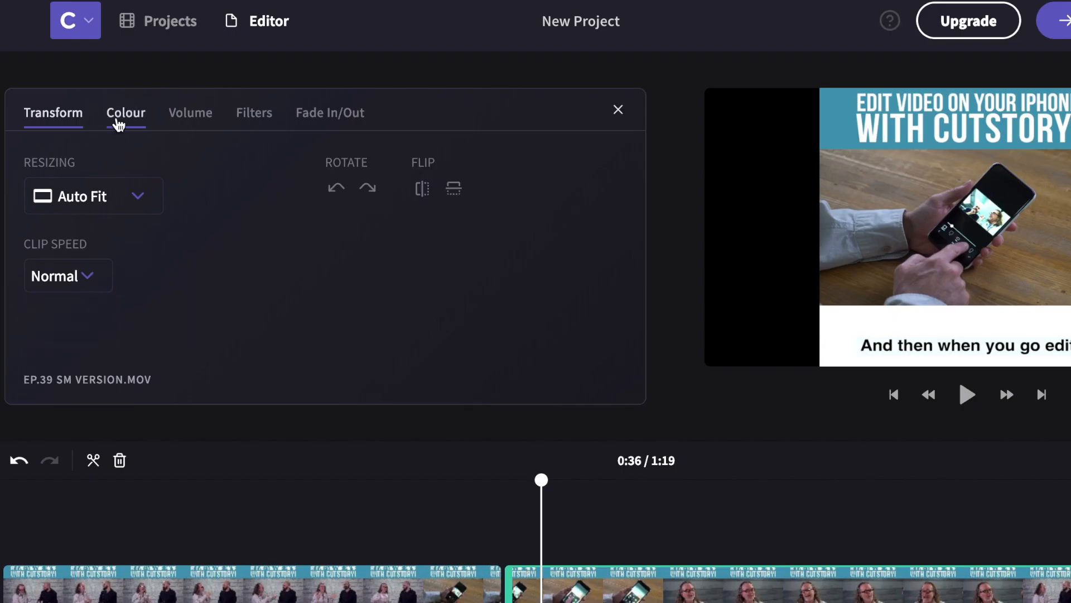
# Lower the 0:36 clip's exposure with the Colour tab's Exposure slider.
pyautogui.click(125, 113)
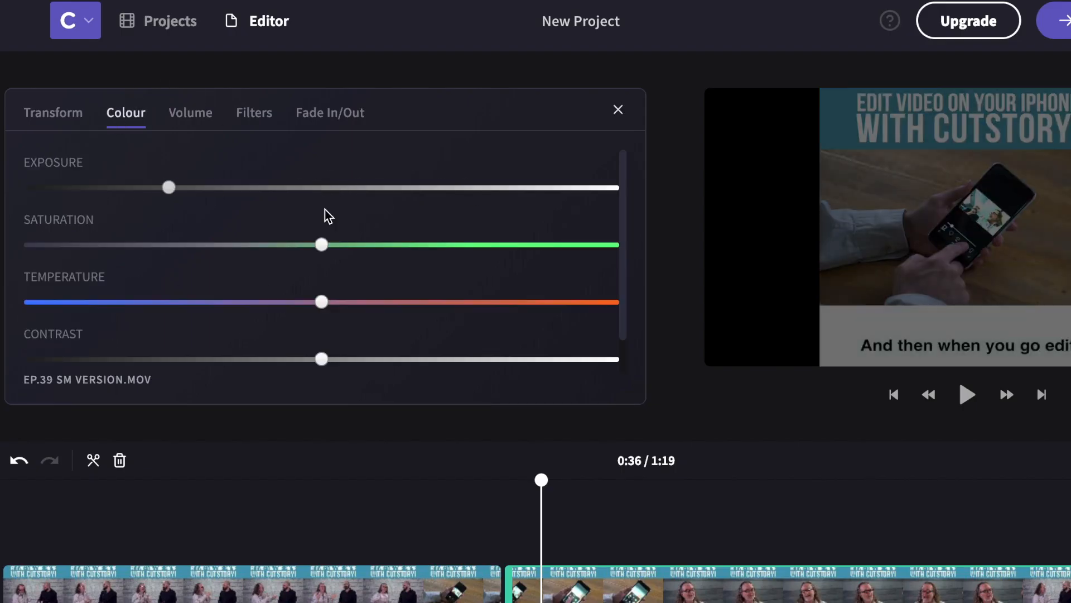
pyautogui.moveTo(169, 188); pyautogui.dragTo(318, 187)
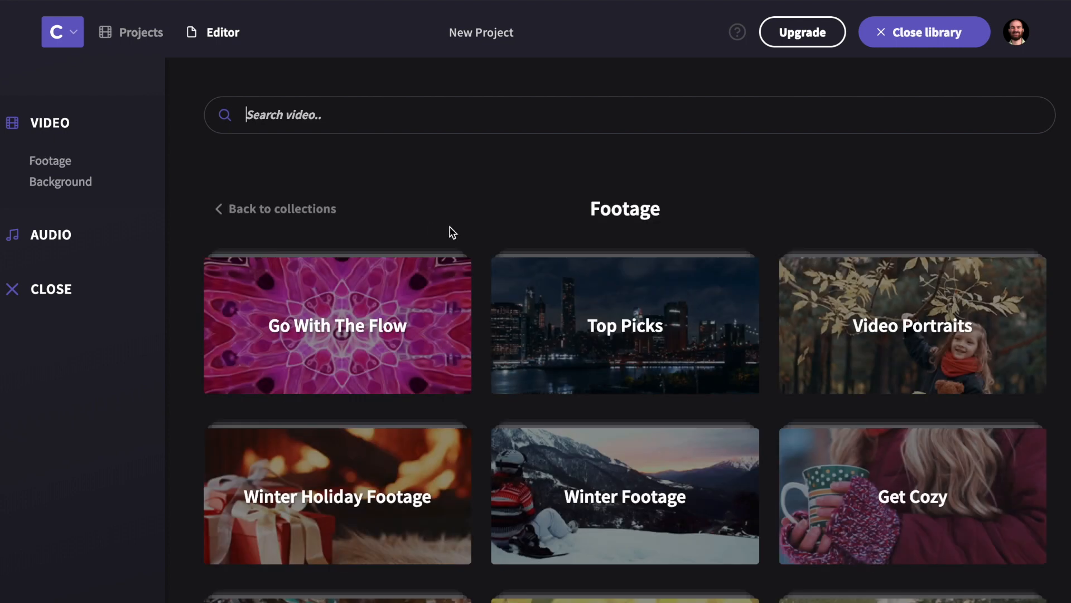
# Add a Top Picks stock clip and Acoustic Guitar Jam 1 beneath the video clips.
pyautogui.click(623, 323)
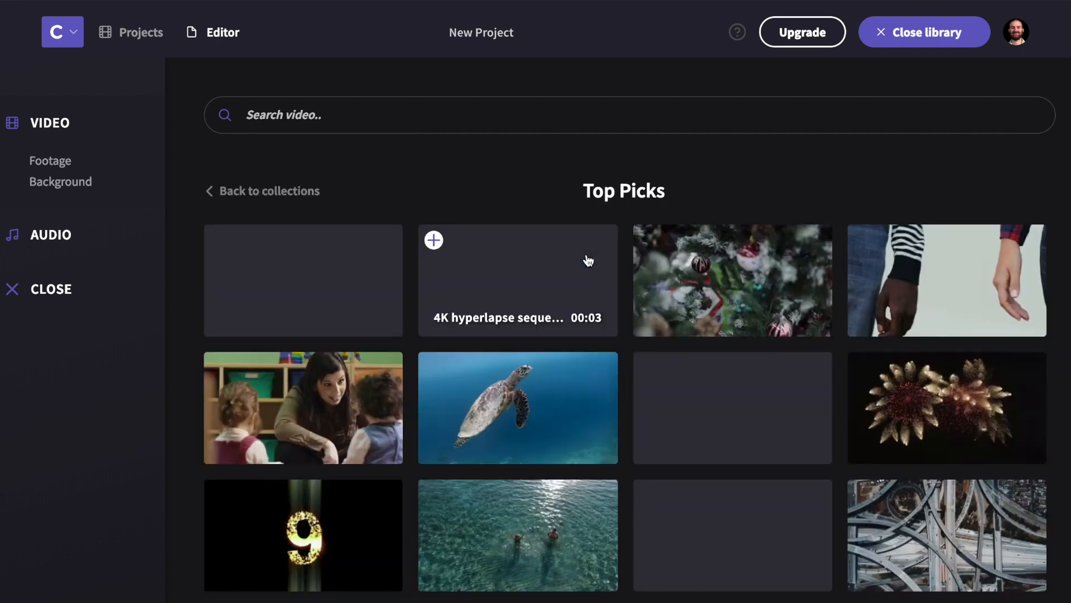
pyautogui.click(924, 31)
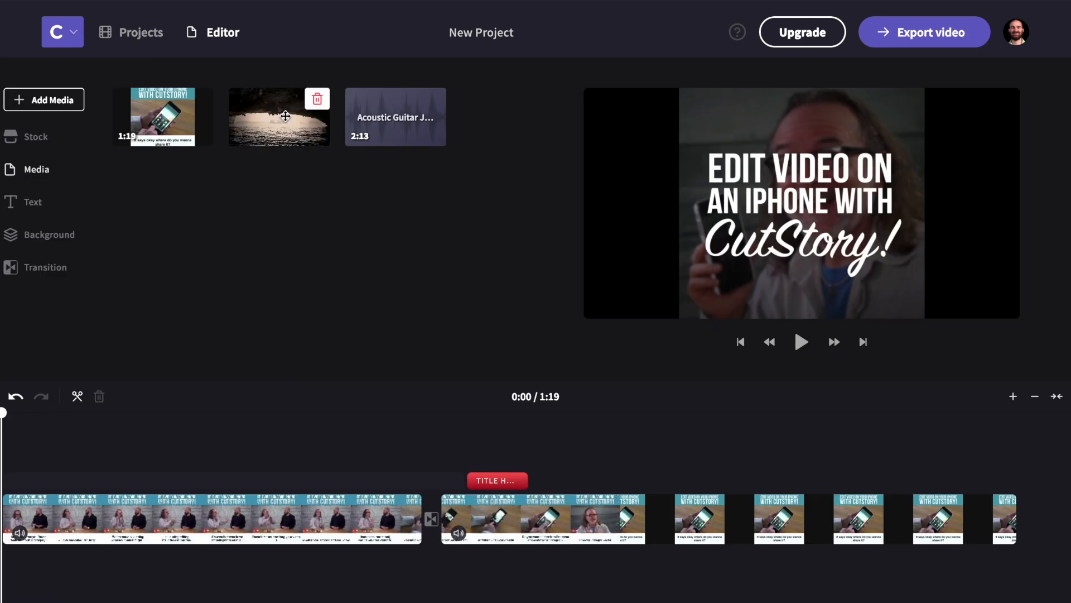
pyautogui.moveTo(395, 116); pyautogui.dragTo(64, 553)
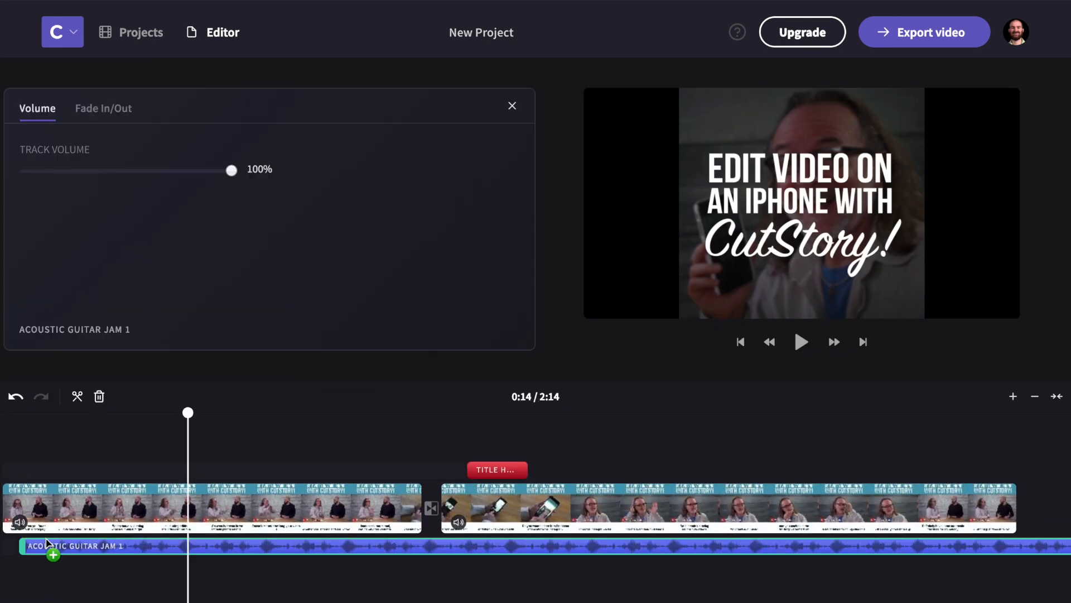
pyautogui.click(511, 106)
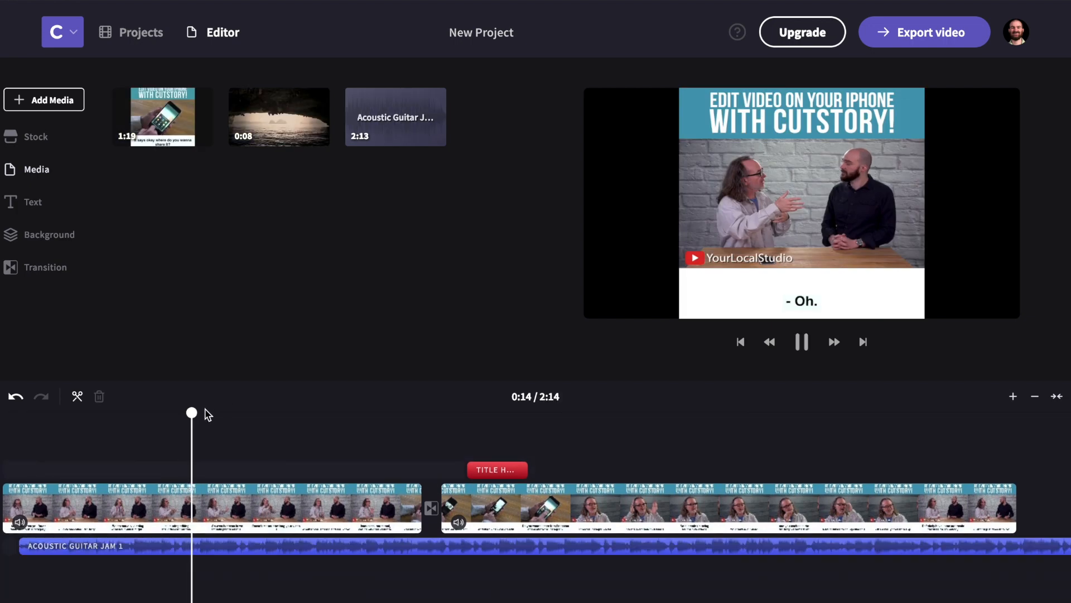
pyautogui.click(924, 32)
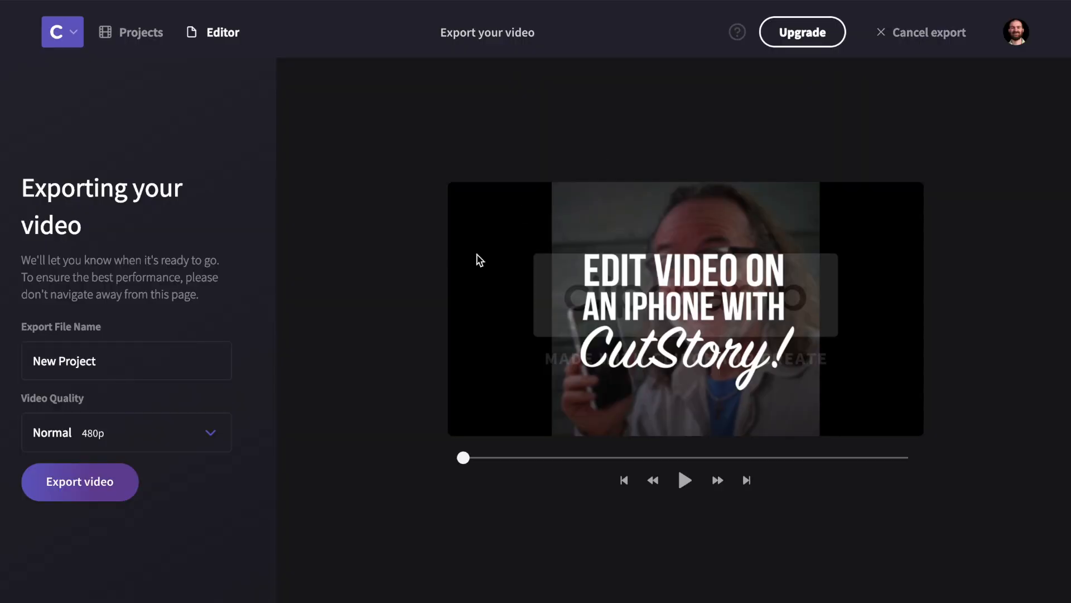
# Render the New Project export at Normal 480p quality.
pyautogui.click(126, 432)
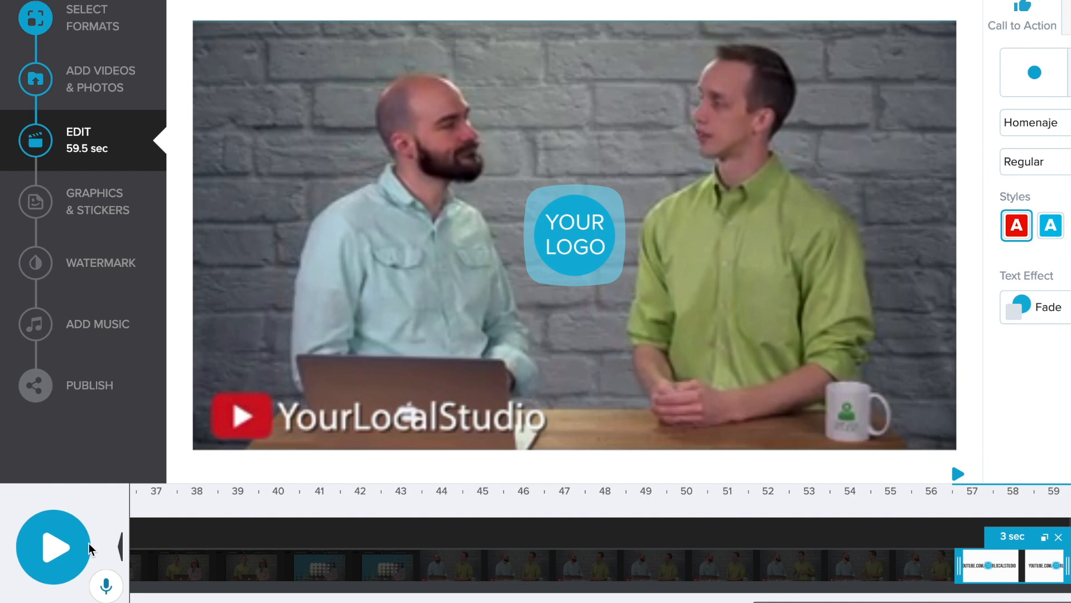
# Switch the Sign Up Now interview video to the 1:1 Square format.
pyautogui.click(54, 546)
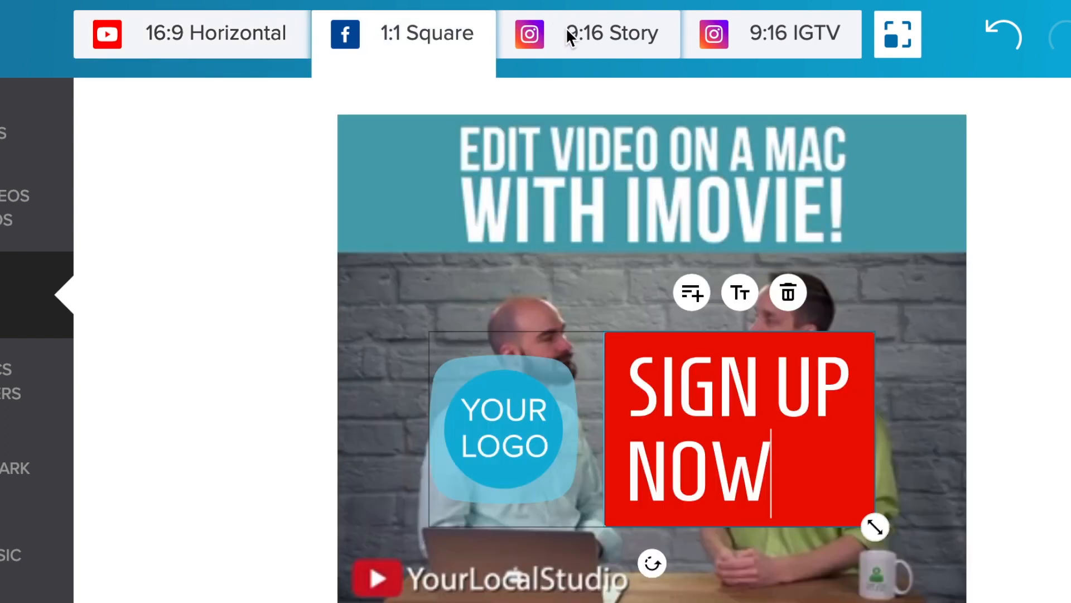
# Resize the video to 9:16 Story, then to 9:16 IGTV.
pyautogui.click(612, 32)
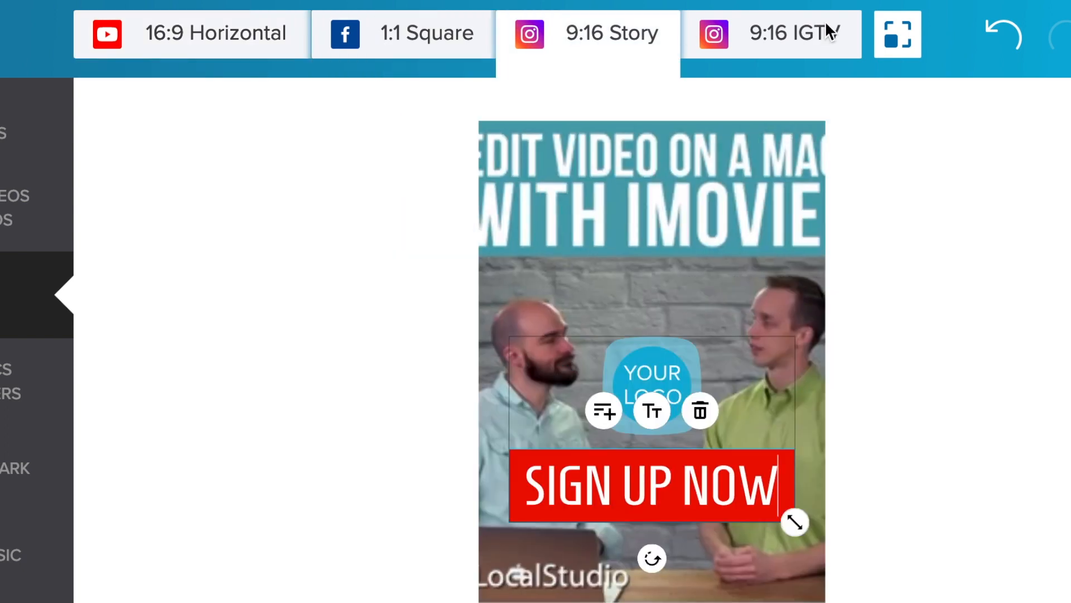
pyautogui.click(771, 33)
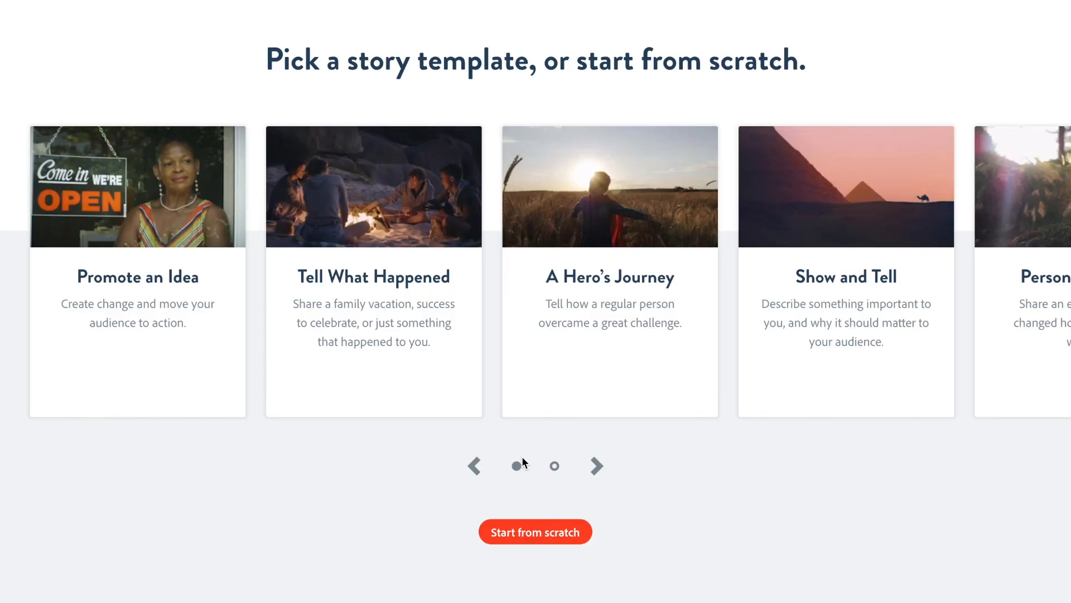
pyautogui.moveTo(215, 342)
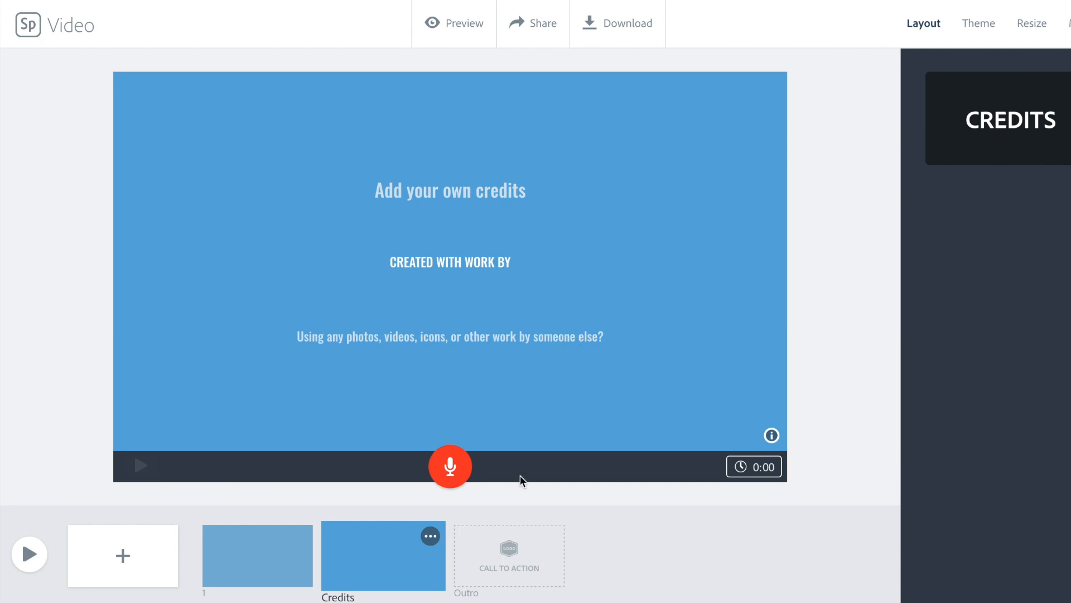
# Postpone the outro slide with Maybe later and start typing the story title, beginning "In".
pyautogui.click(508, 555)
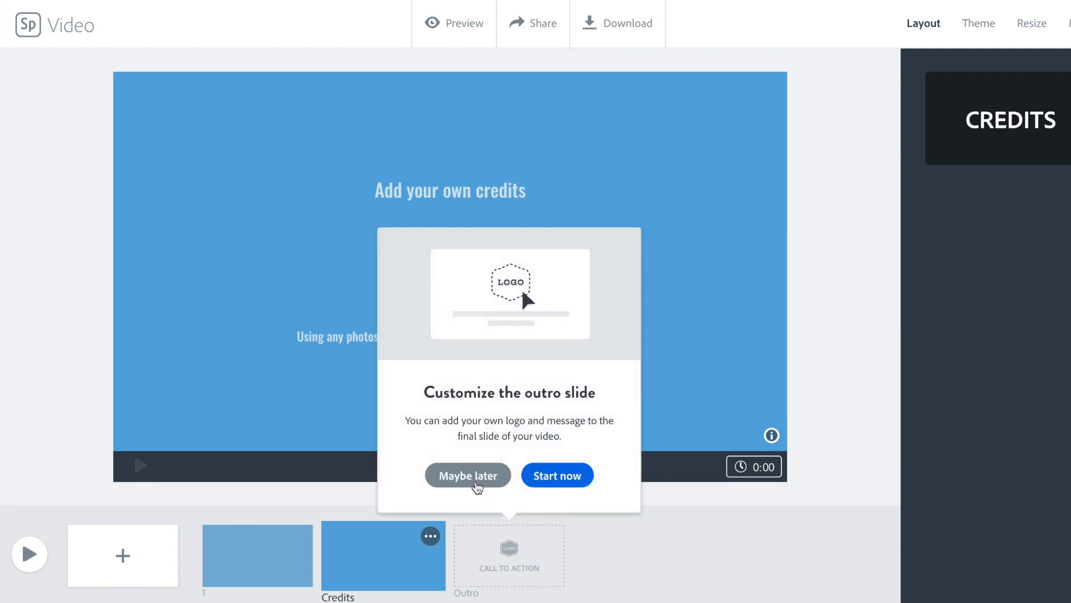
pyautogui.click(467, 475)
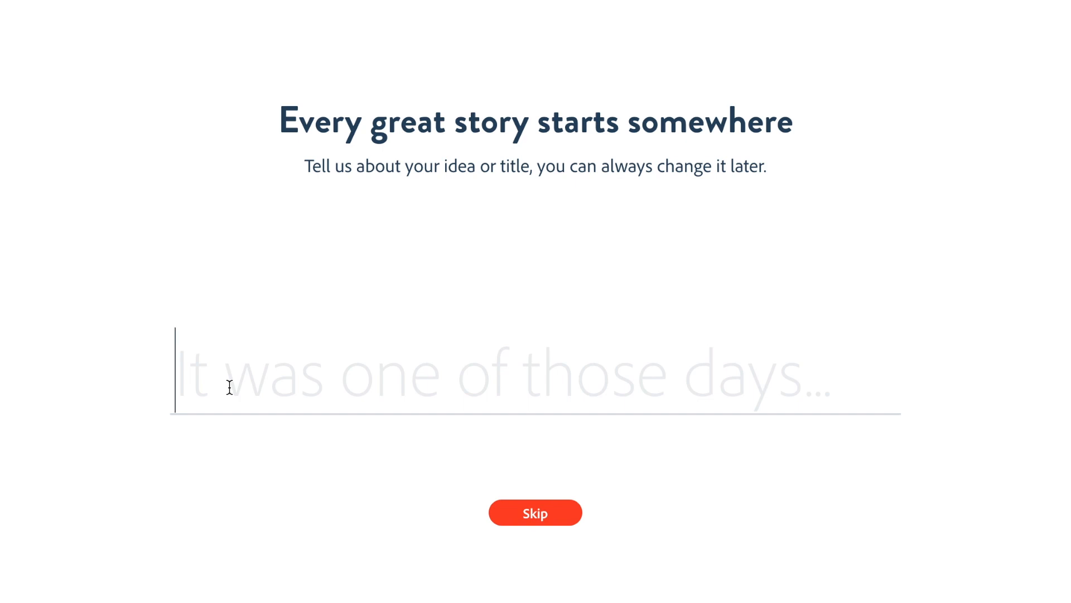
pyautogui.write('In')
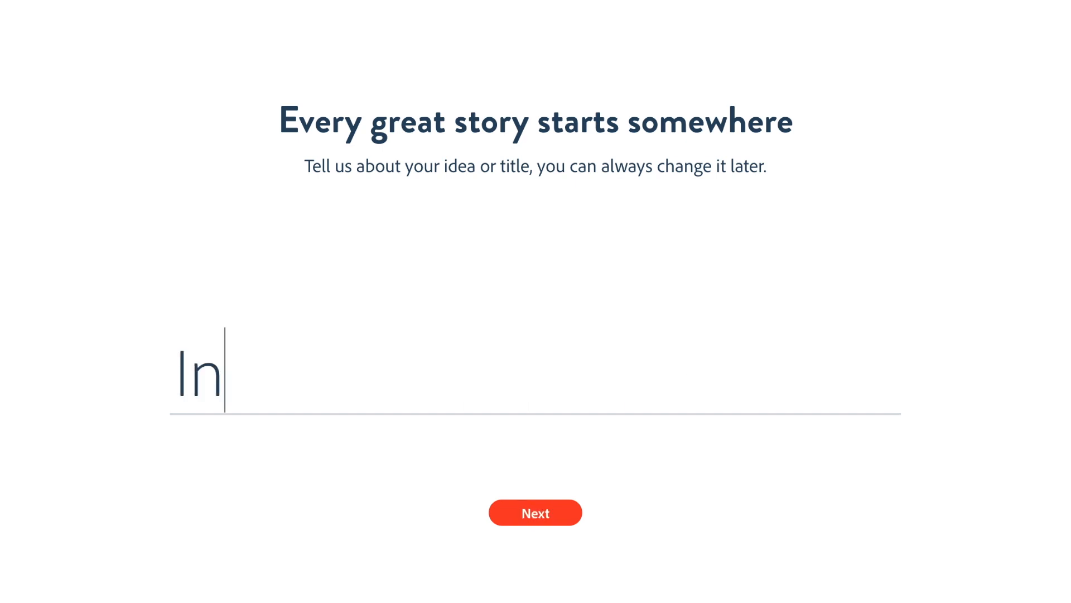